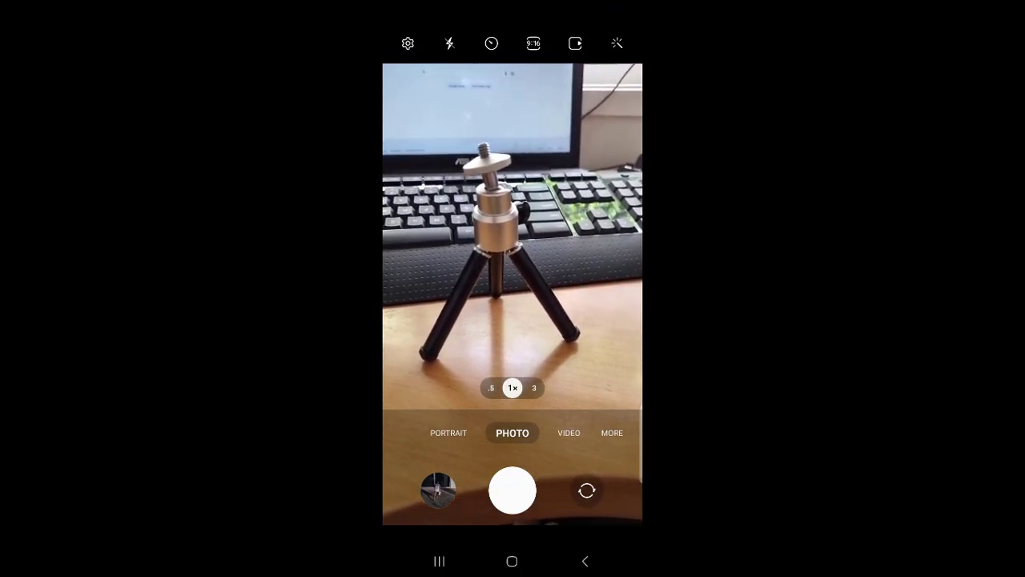
Step: Switch the camera from Photo to Pro mode via the MORE modes list
click(612, 433)
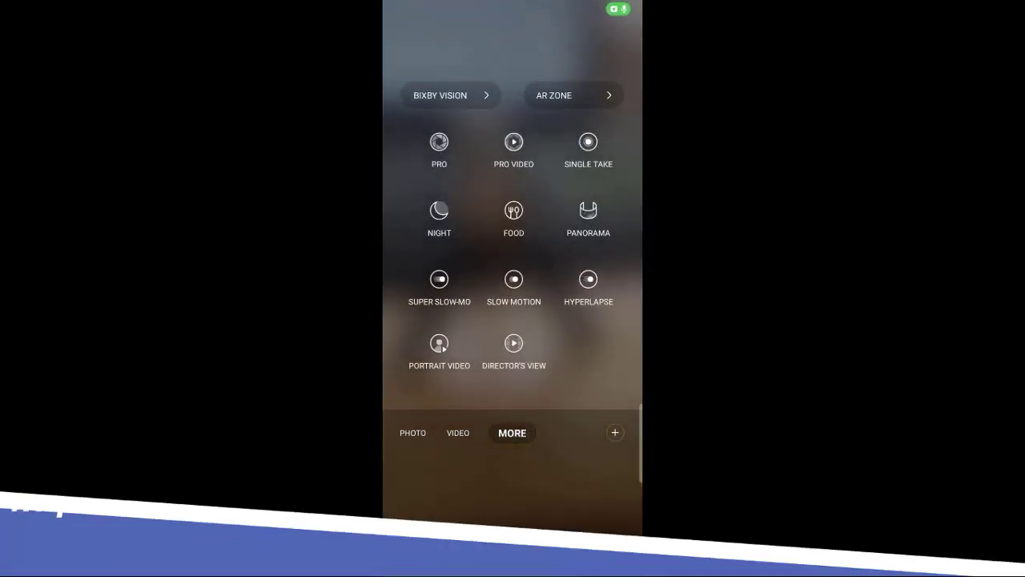
click(439, 141)
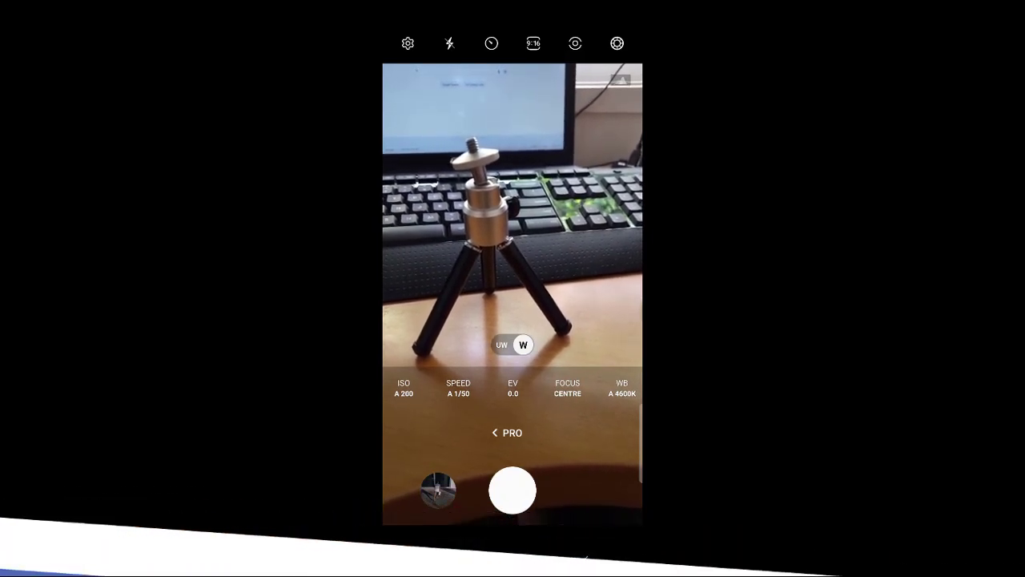
Step: Bring up the white balance control, currently on Auto at 4700K
click(621, 390)
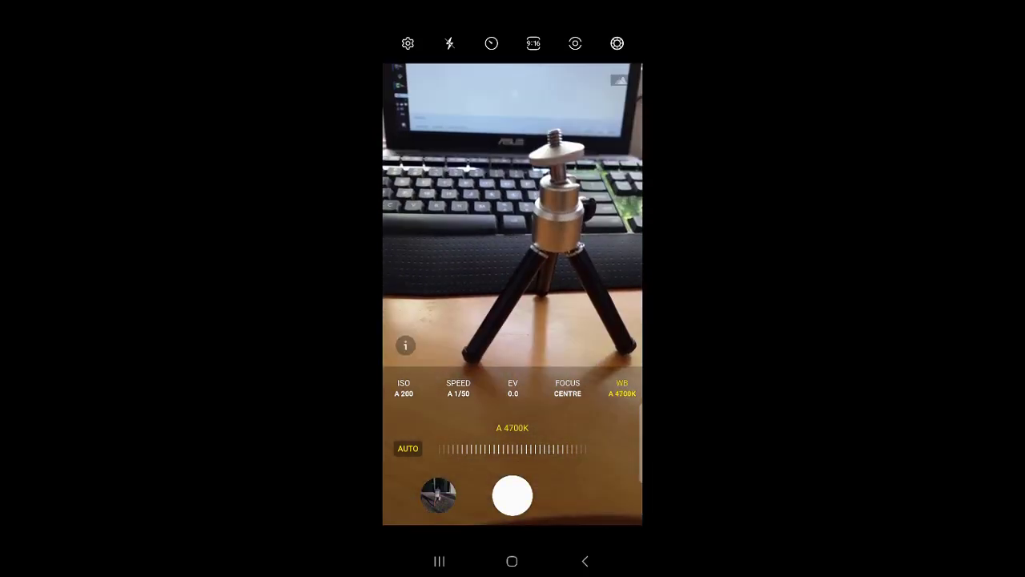
Step: Set white balance to manual, raise it to the 10000K maximum, then lower it to about 2400K
drag(436, 449, 521, 448)
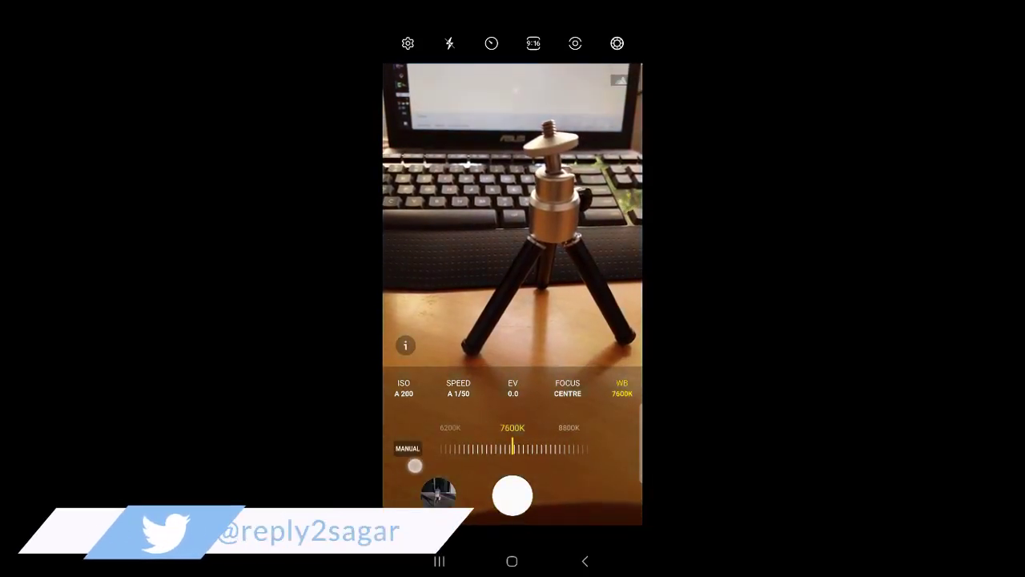
drag(513, 456, 468, 456)
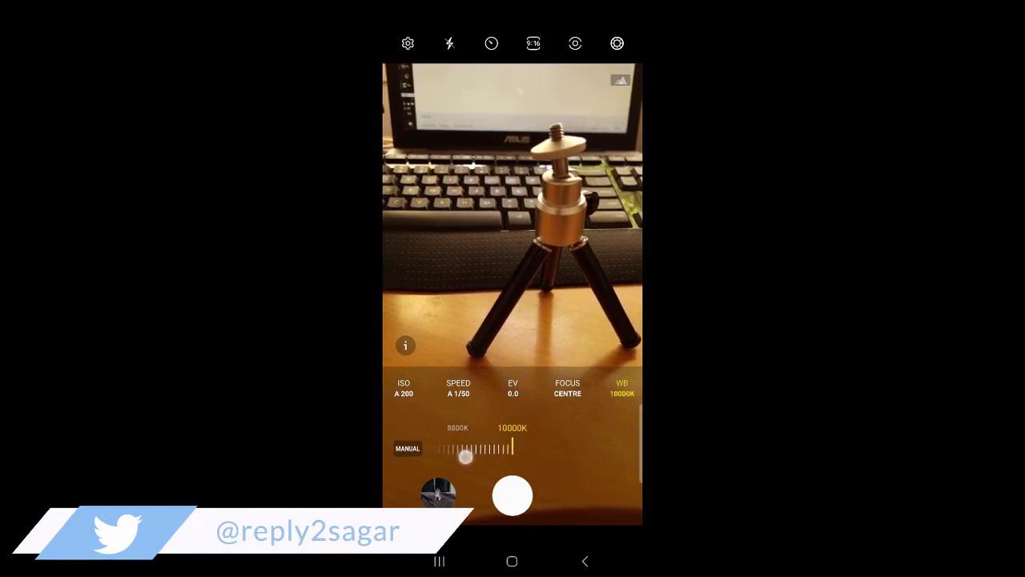
drag(468, 458, 439, 458)
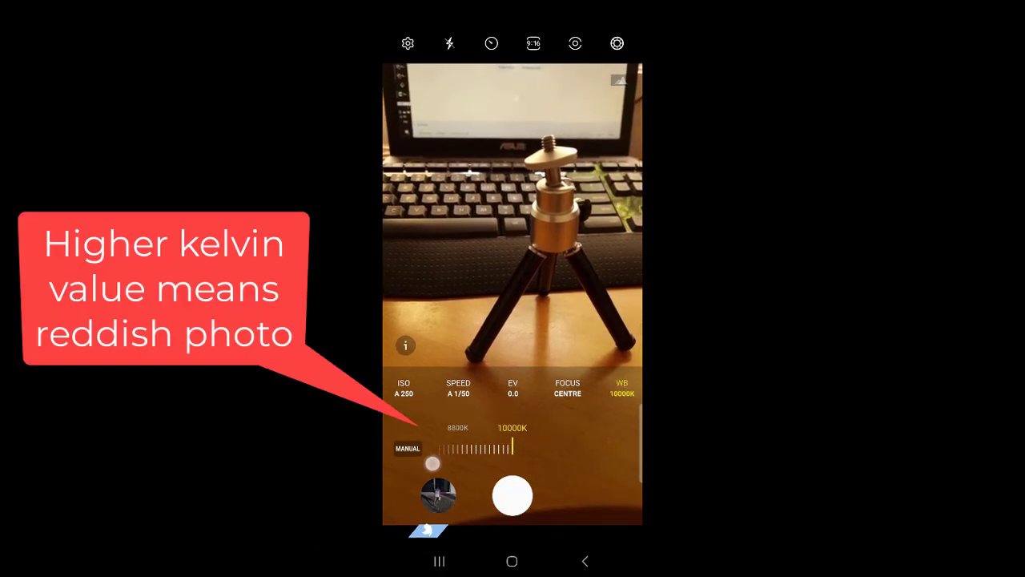
drag(513, 462, 445, 461)
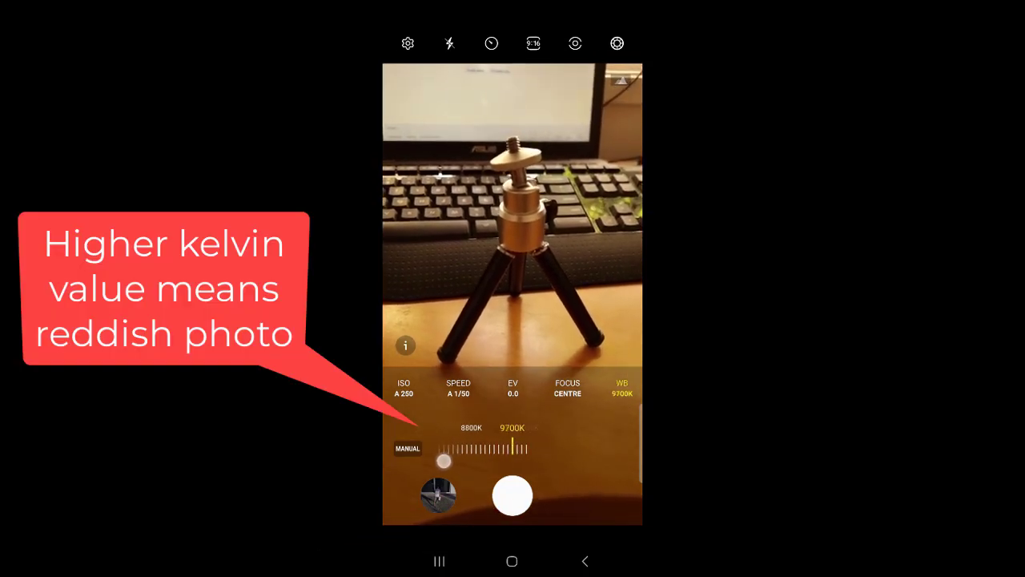
drag(446, 461, 431, 462)
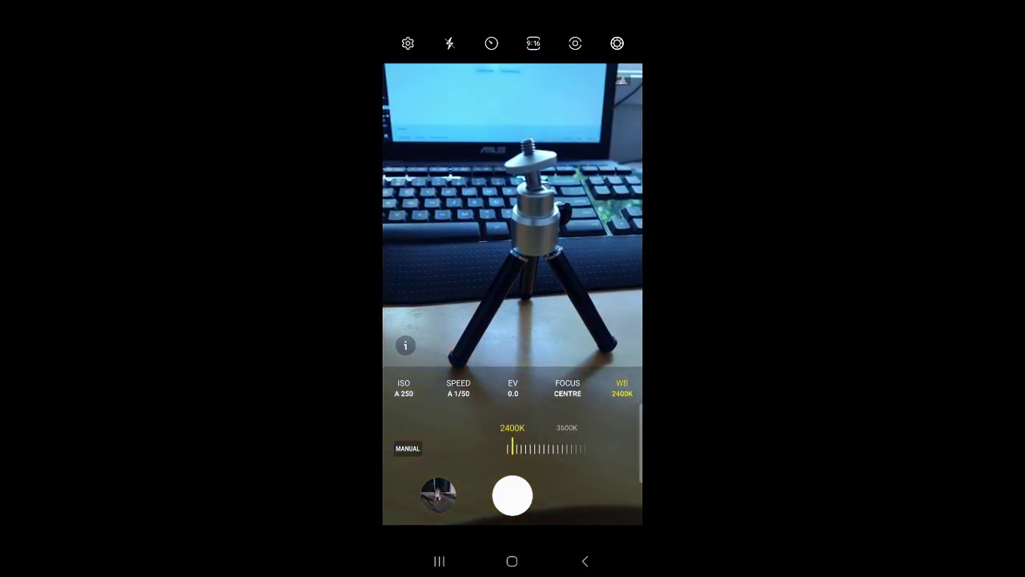
Step: Sweep white balance down to 2300K, up to 10000K, then settle around 3100K
drag(512, 447, 506, 447)
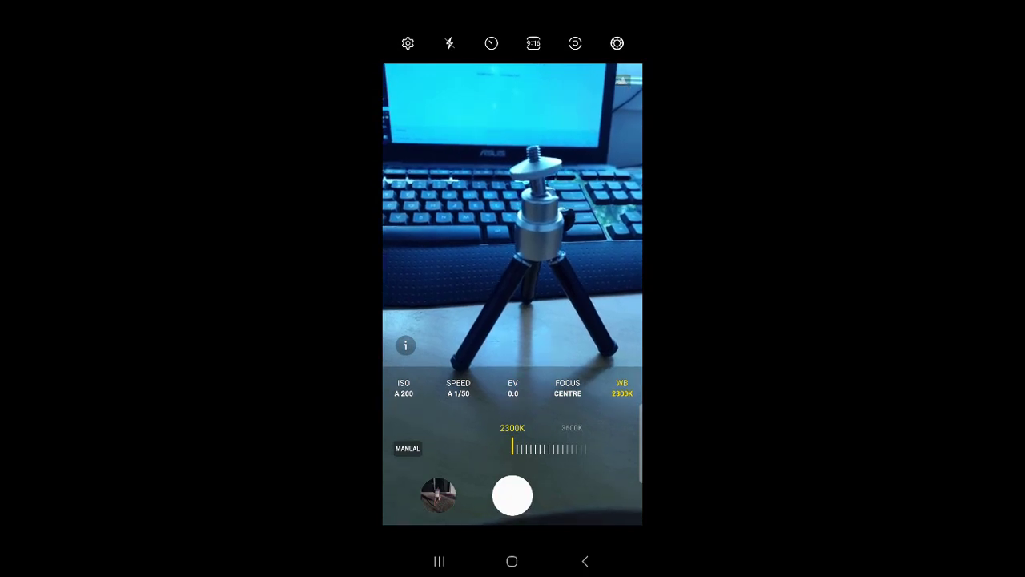
drag(512, 447, 529, 447)
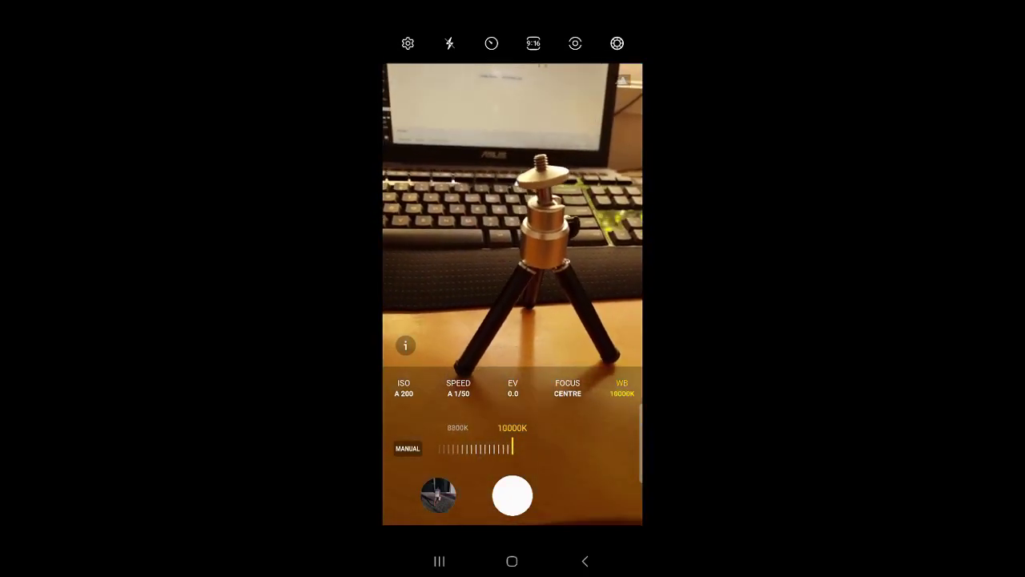
drag(510, 448, 513, 449)
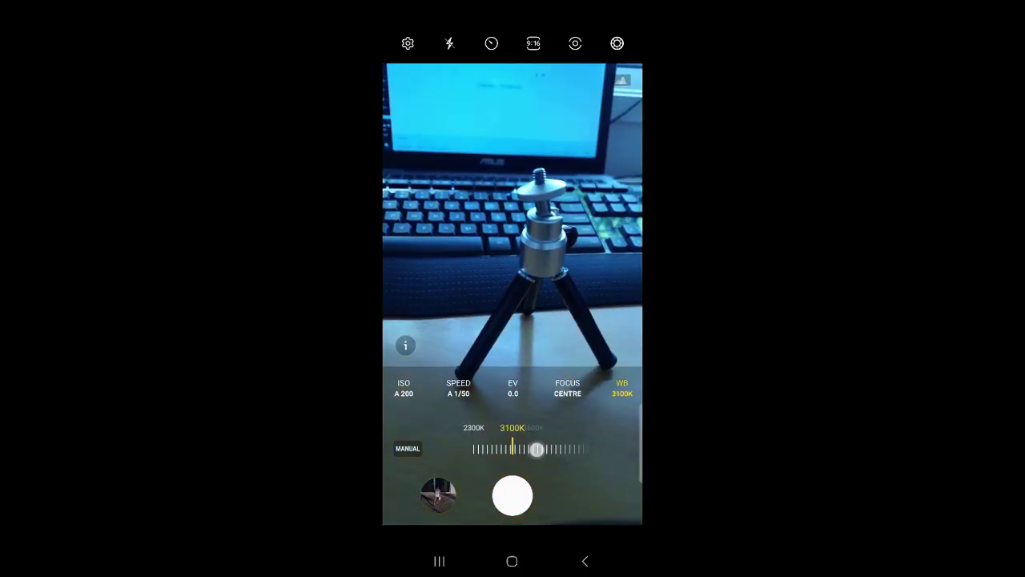